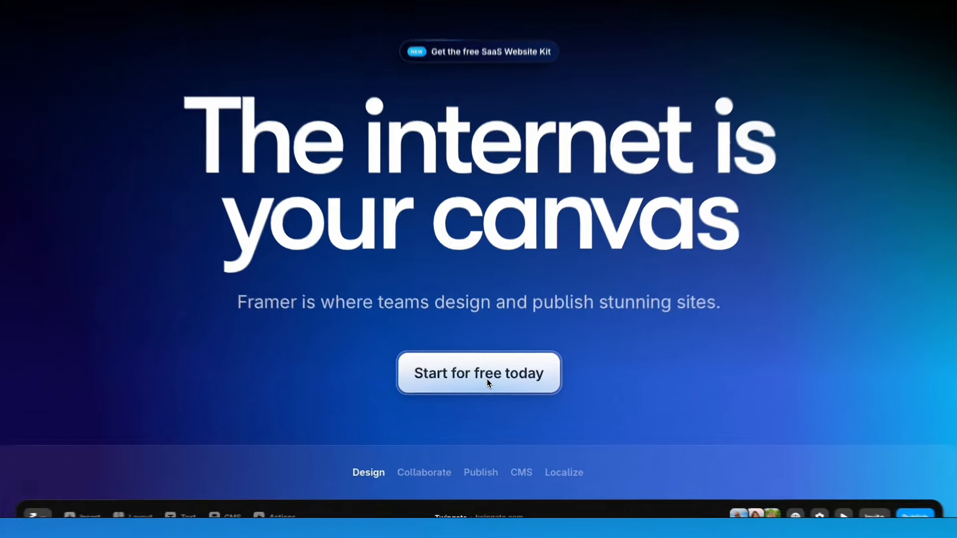
Step: Start a new untitled Framer project from 'Start for free today'
{"action": "left_click", "coordinate": [479, 372]}
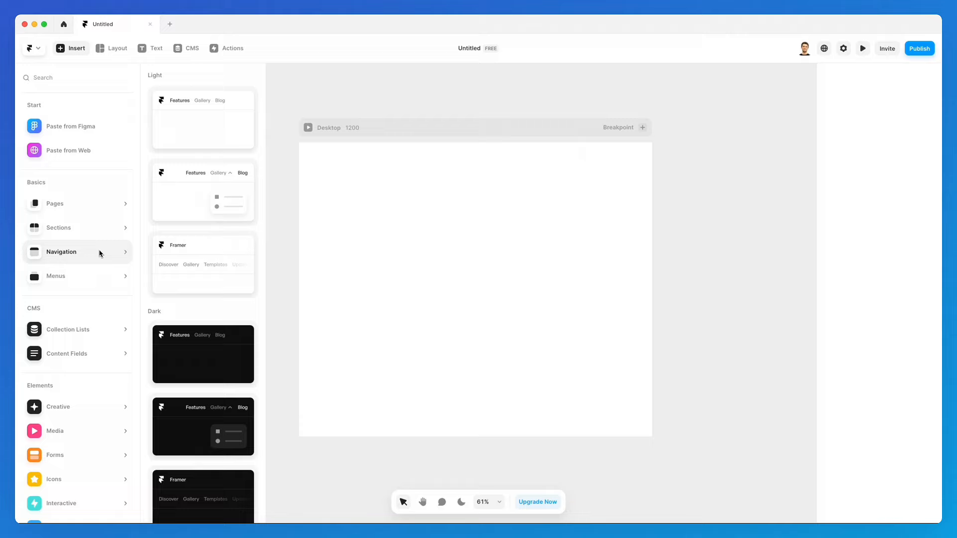
Step: Open the Navigation presets to review light and dark navbar designs
{"action": "left_click", "coordinate": [920, 48]}
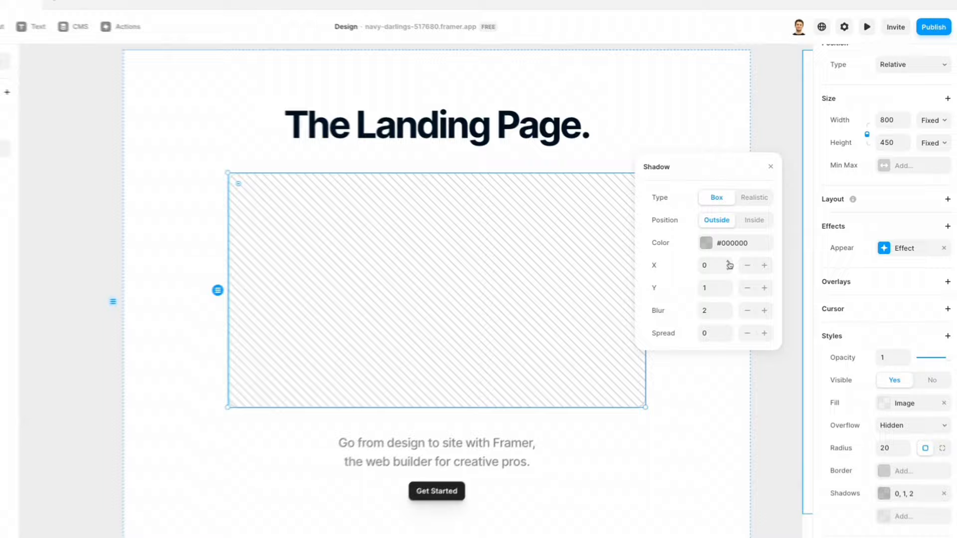
Step: Give the image radius 20 and a 0,1,2 box shadow, then view desktop and tablet breakpoints
{"action": "left_click", "coordinate": [72, 48]}
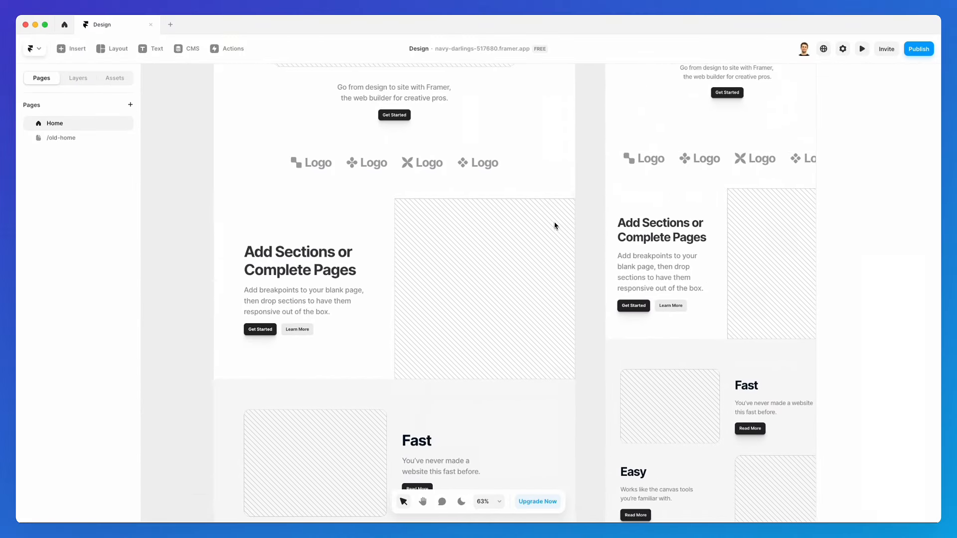
{"action": "left_click", "coordinate": [861, 49]}
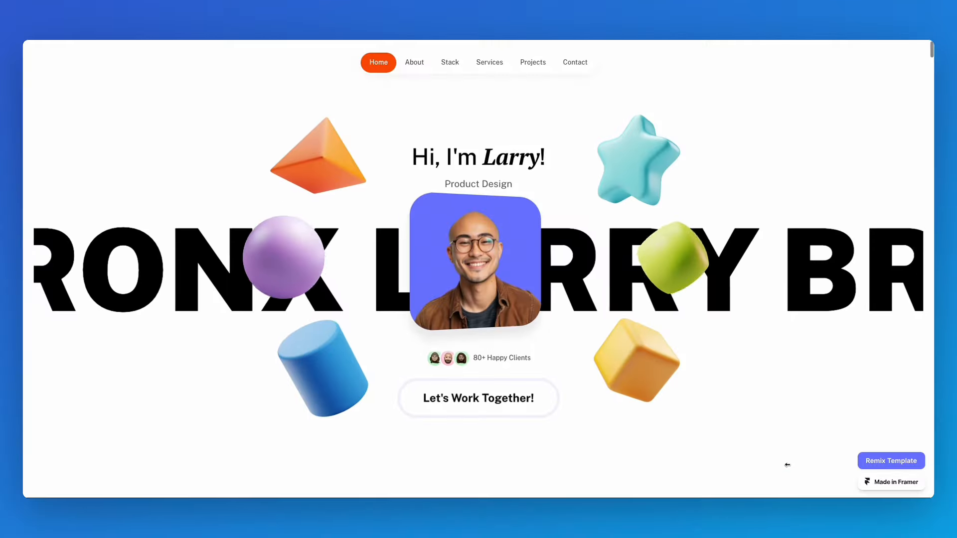
Step: Scroll through the example portfolio template's hero section
{"action": "scroll", "scroll_direction": "down", "scroll_amount": 3}
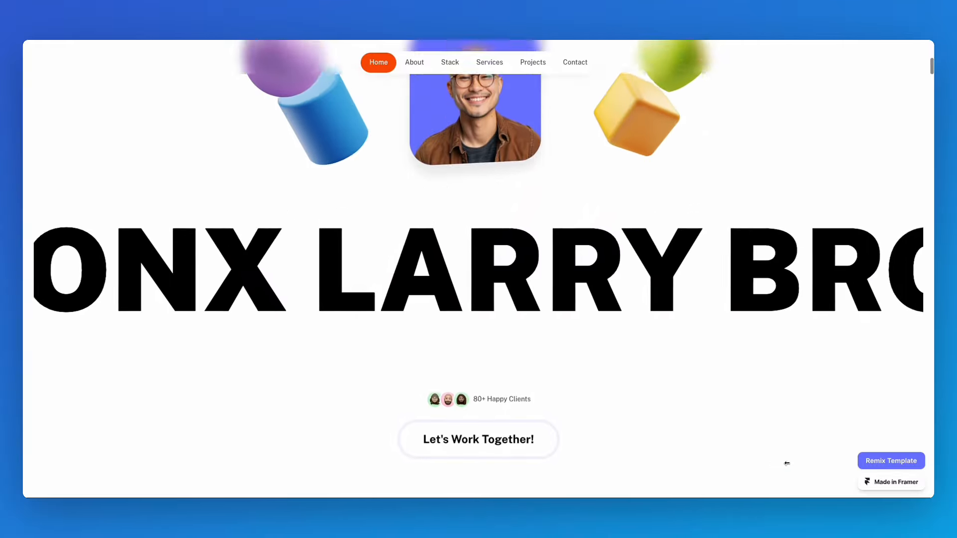
{"action": "left_click", "coordinate": [270, 48]}
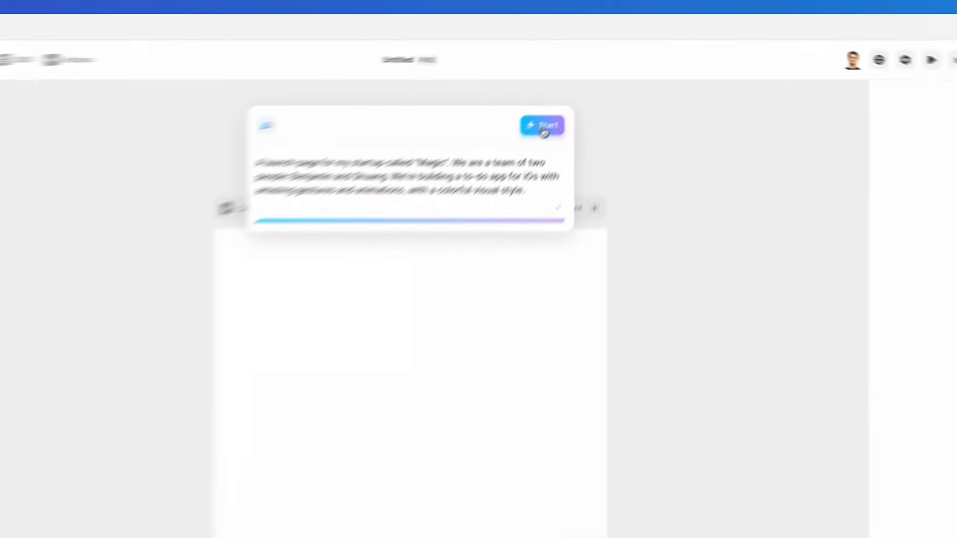
Step: Generate the Magic to-do launch page from the AI prompt, then preview the site
{"action": "left_click", "coordinate": [542, 124]}
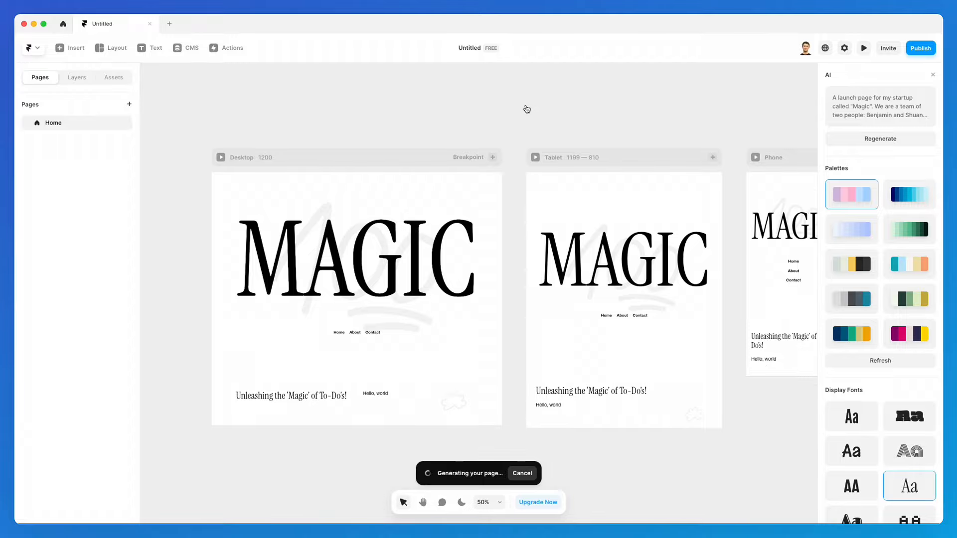
{"action": "left_click", "coordinate": [863, 47]}
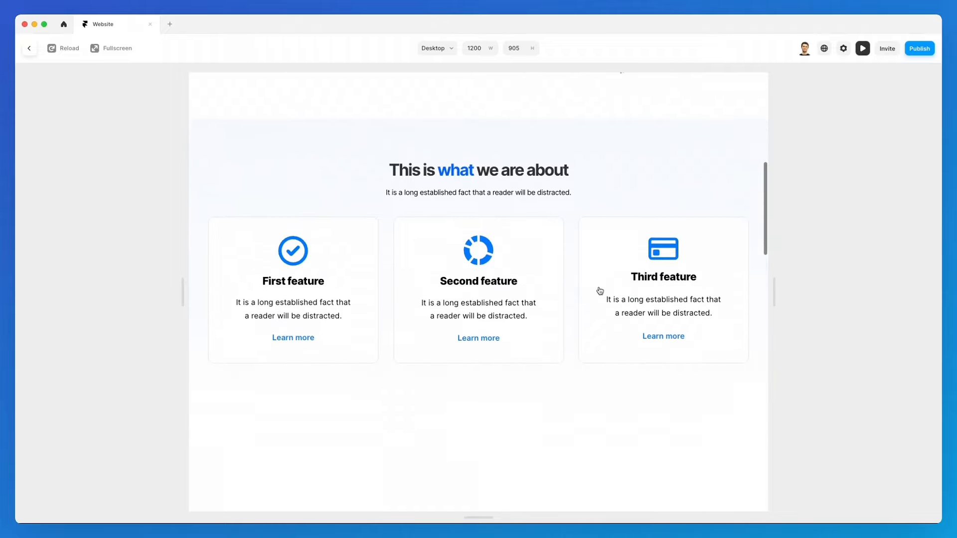